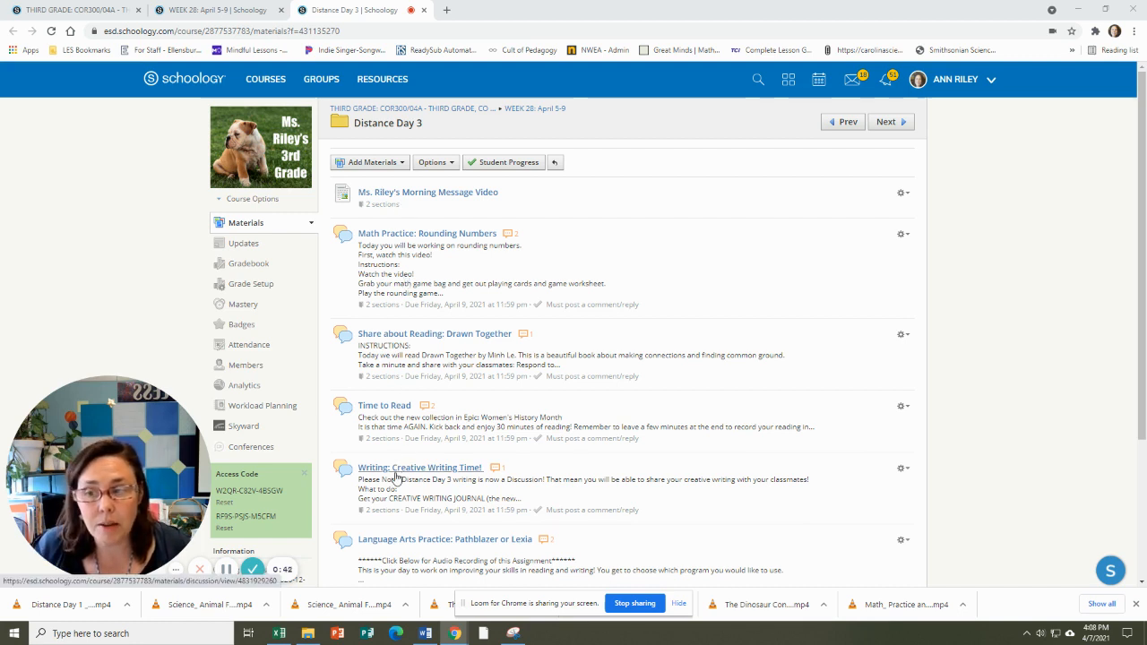
scroll("down", 3)
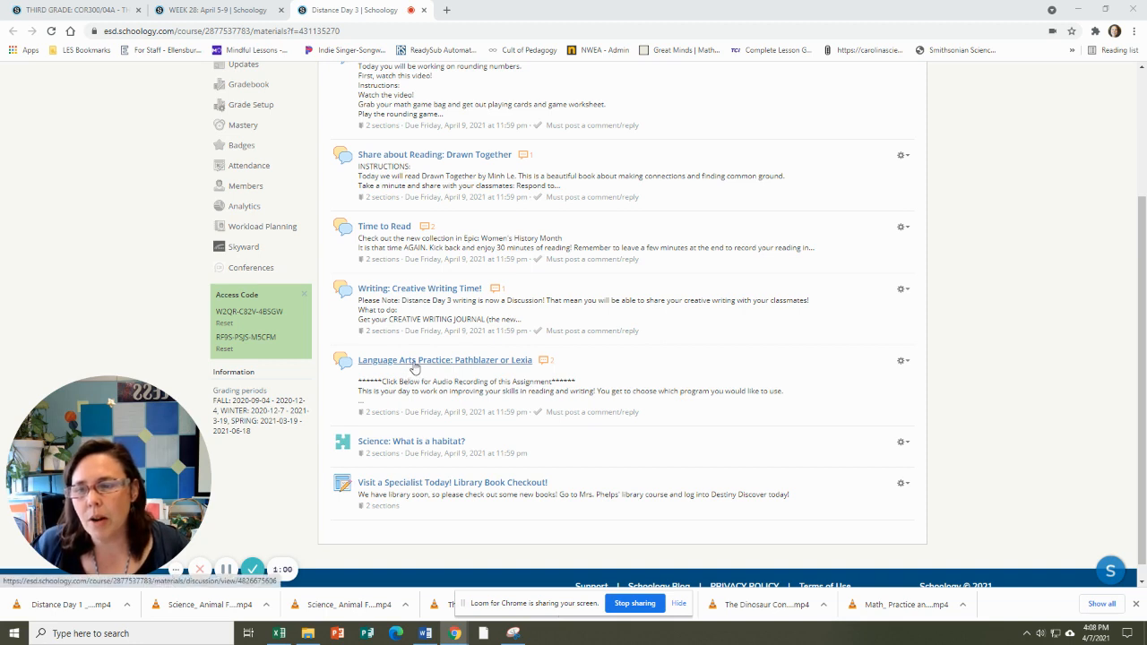
mouse_move(512, 369)
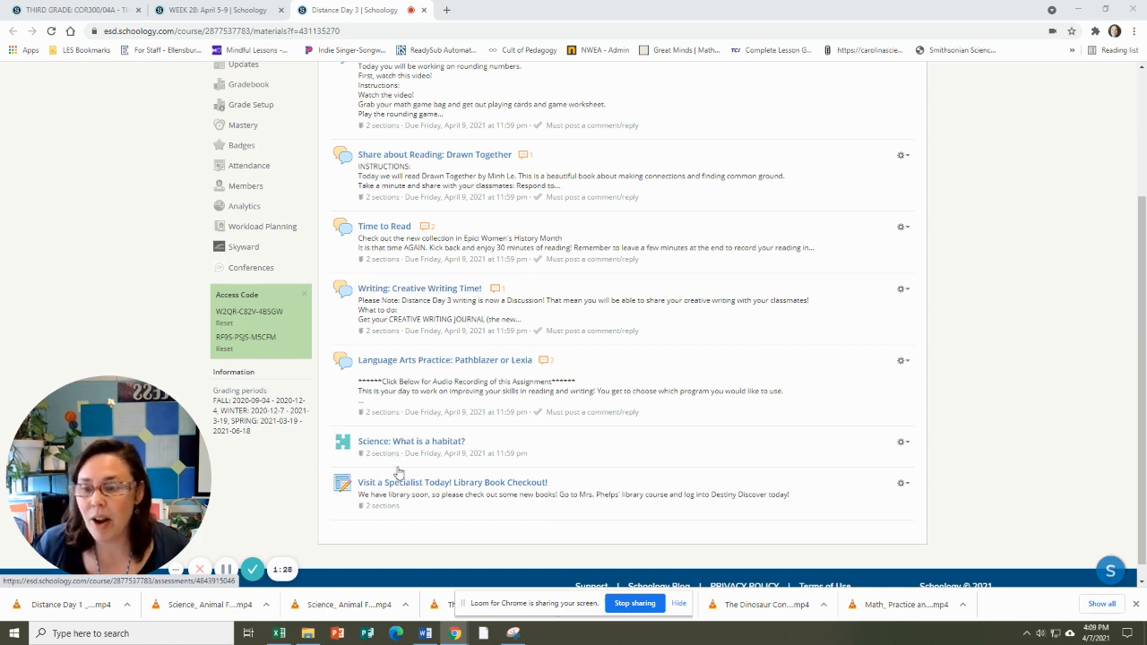
left_click(454, 482)
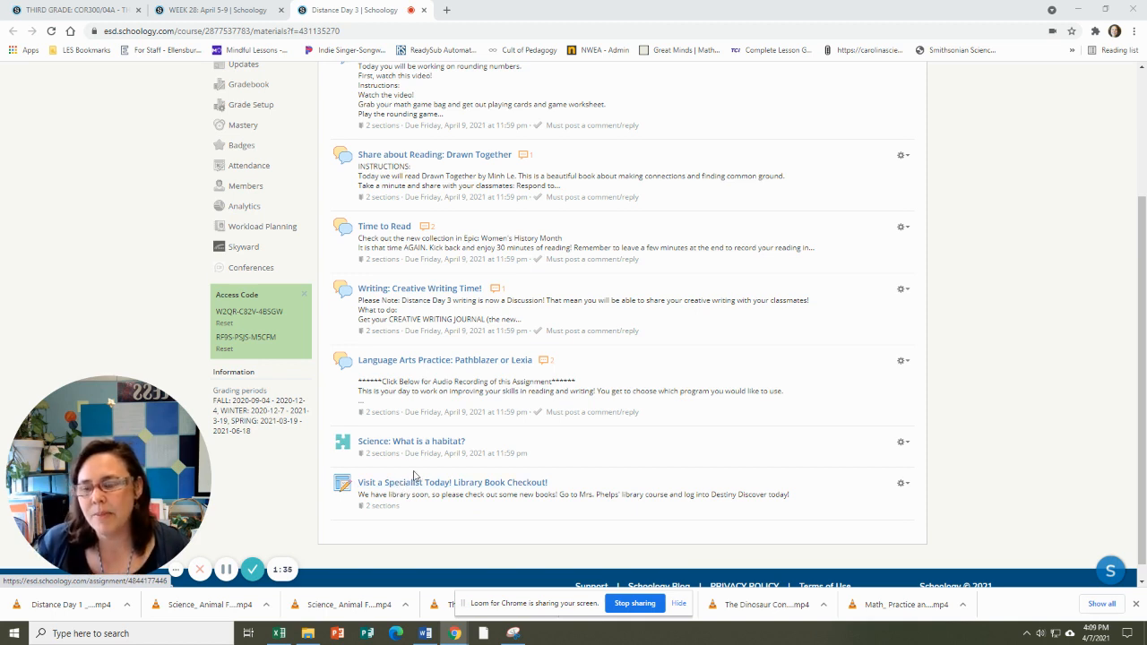
mouse_move(254, 569)
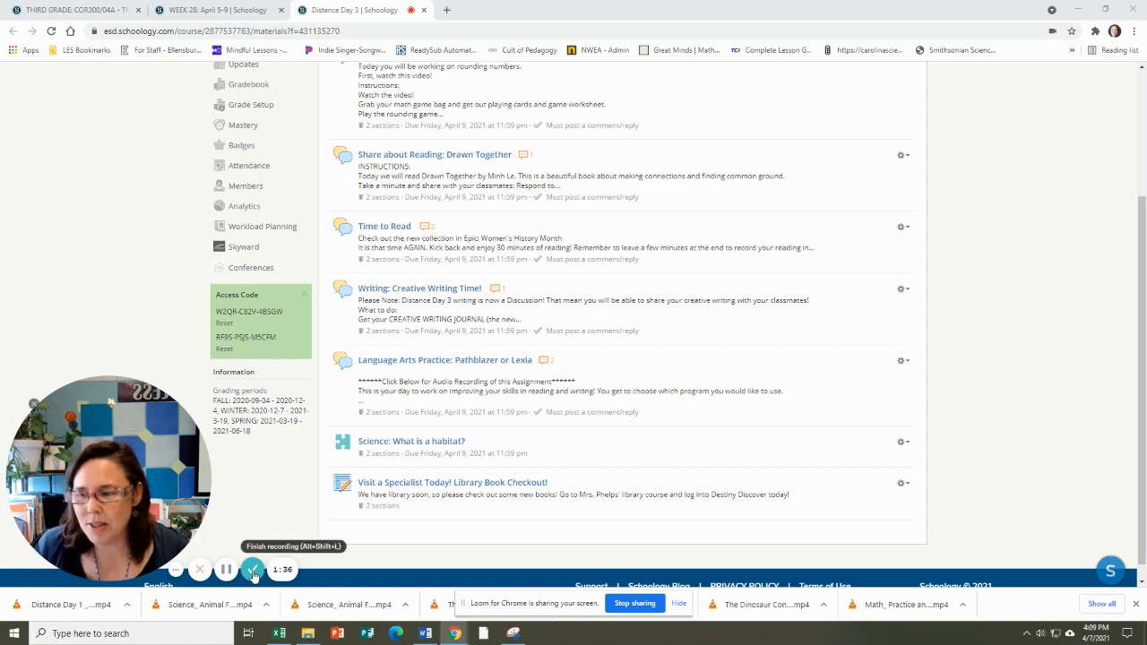